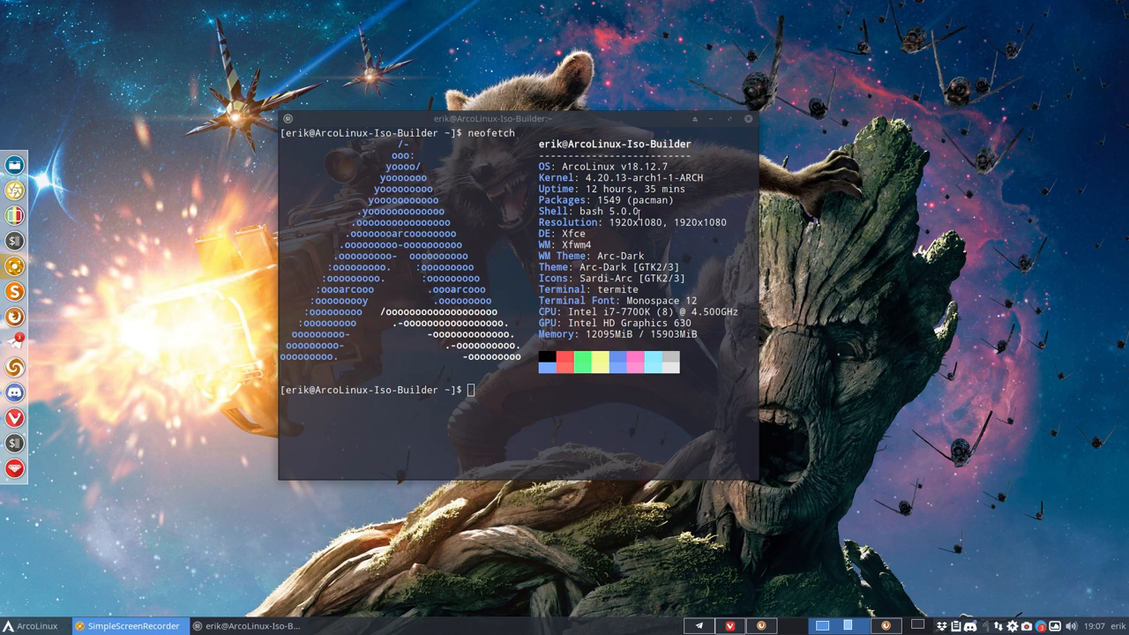
pyautogui.moveTo(624, 166)
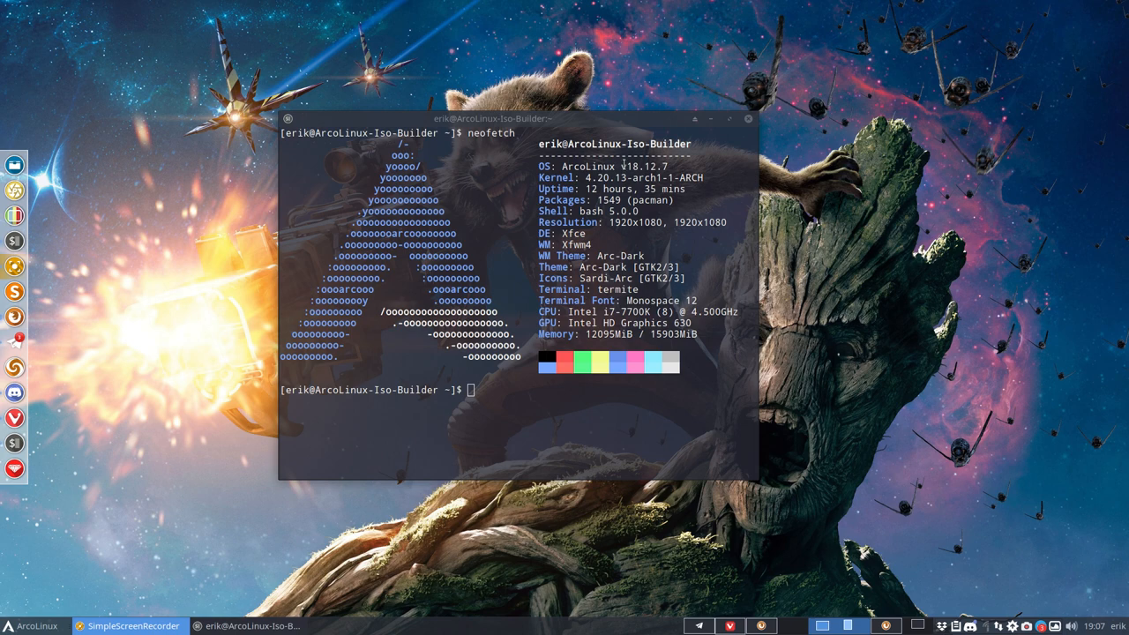
# - Run bonsai to grow a first ASCII bonsai tree in a pot
pyautogui.doubleClick(639, 166)
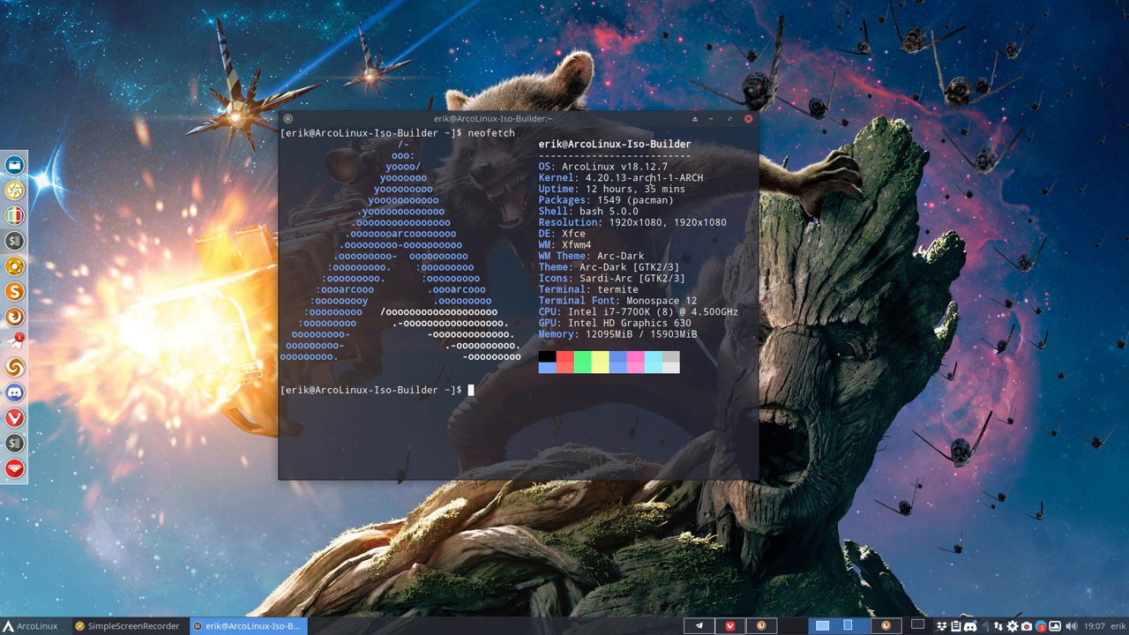
pyautogui.doubleClick(647, 166)
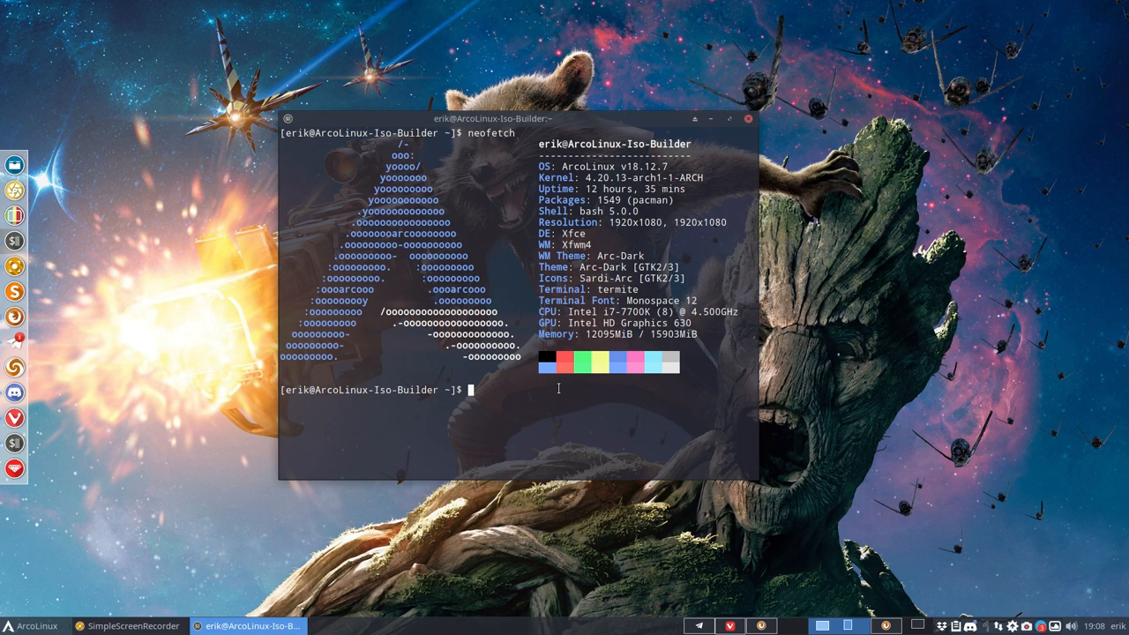
pyautogui.write('bons')
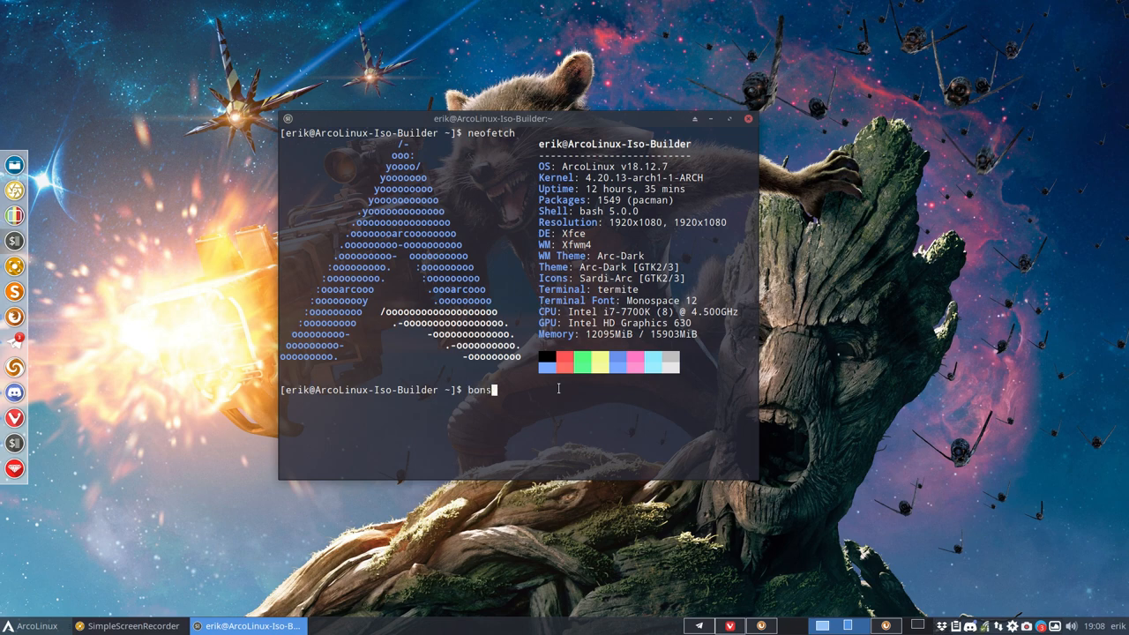
pyautogui.write('ai')
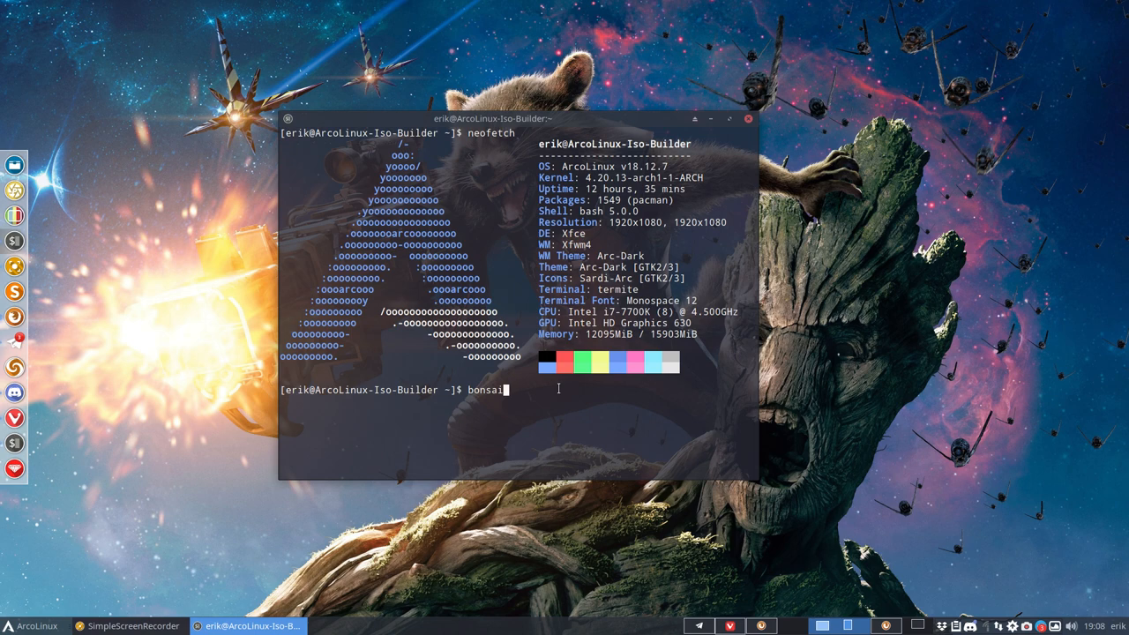
pyautogui.press('Return')
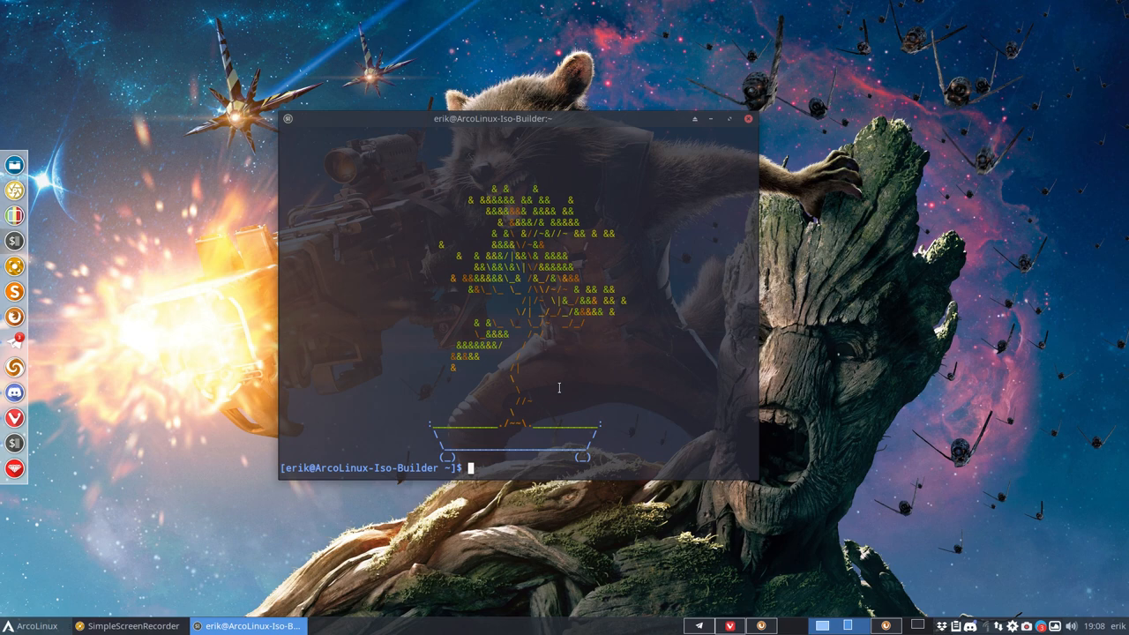
# - Run bonsai twice more to generate new trees, then type bonsai again
pyautogui.write('bonsai')
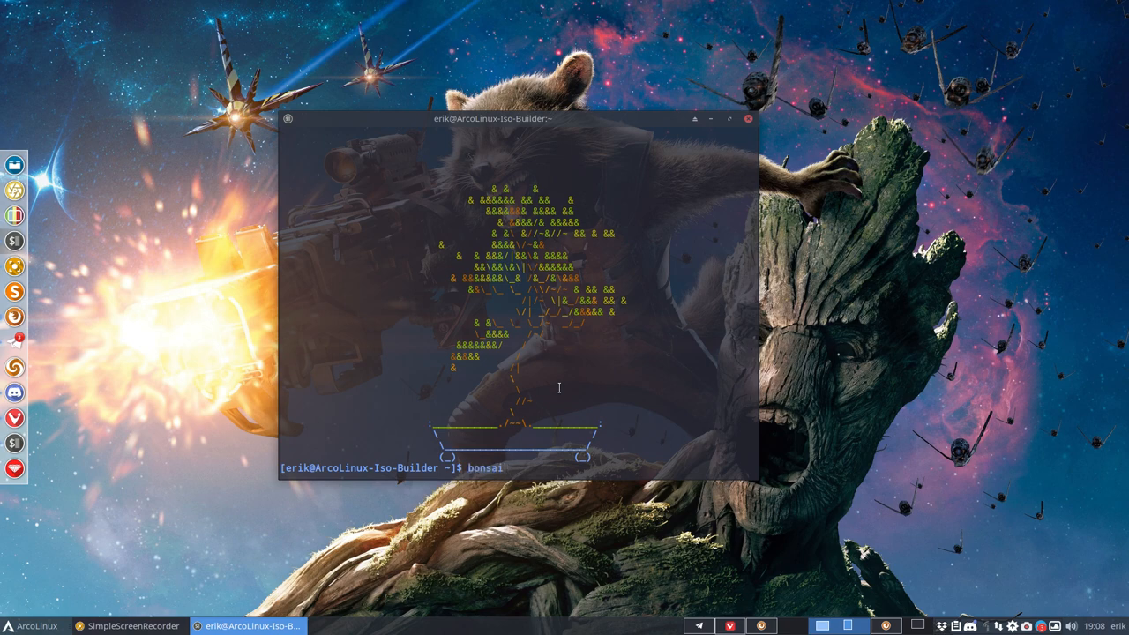
pyautogui.press('Return')
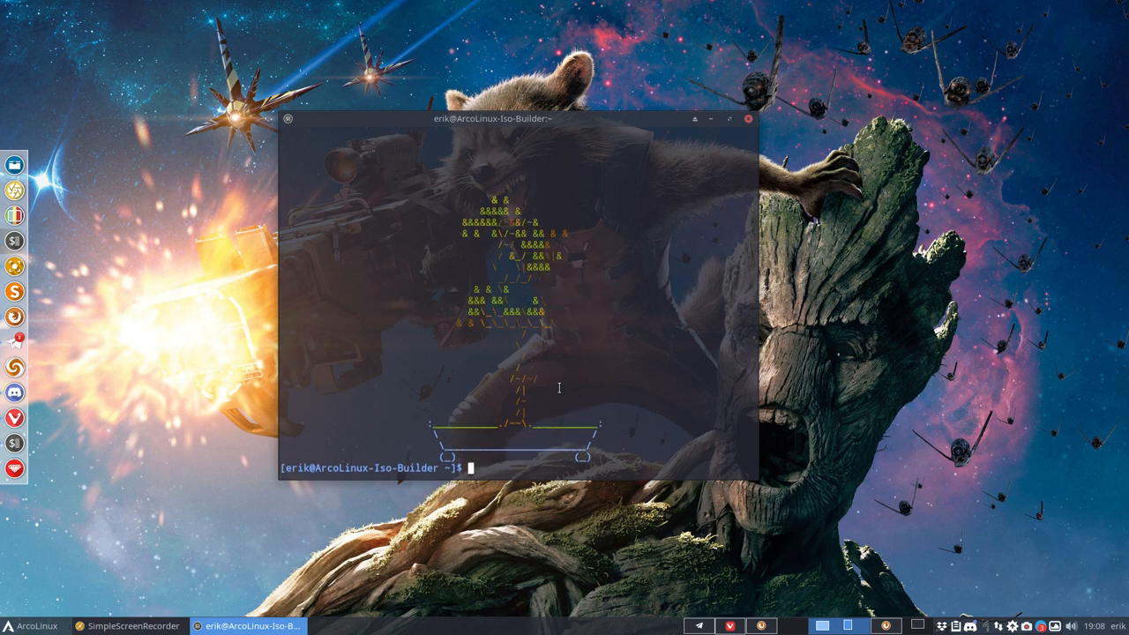
pyautogui.write('bonsai')
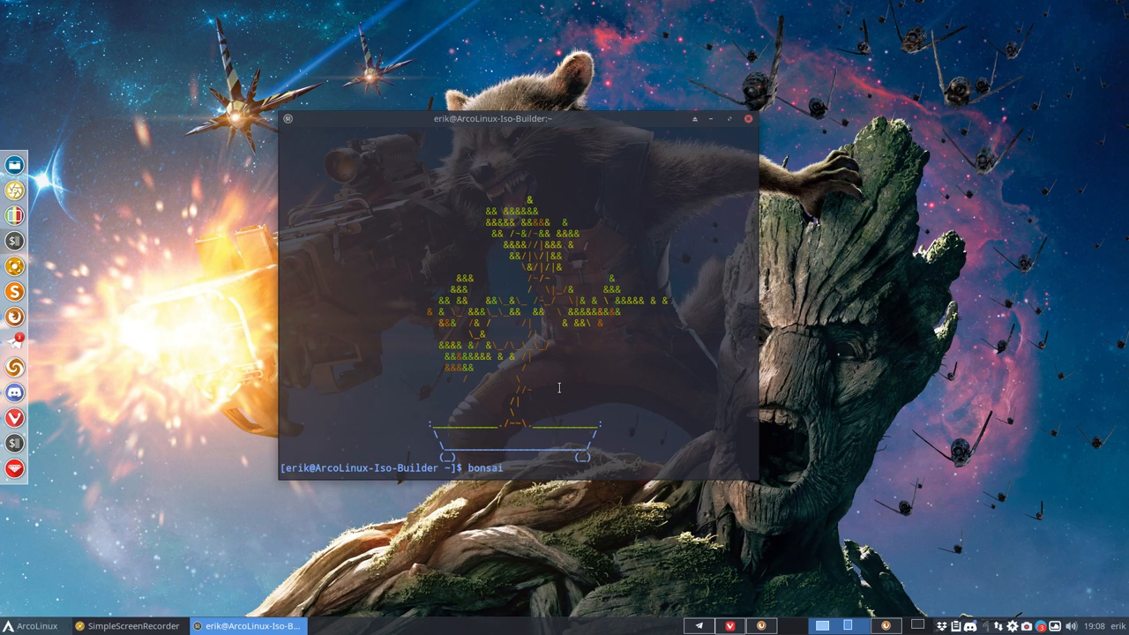
pyautogui.press('Return')
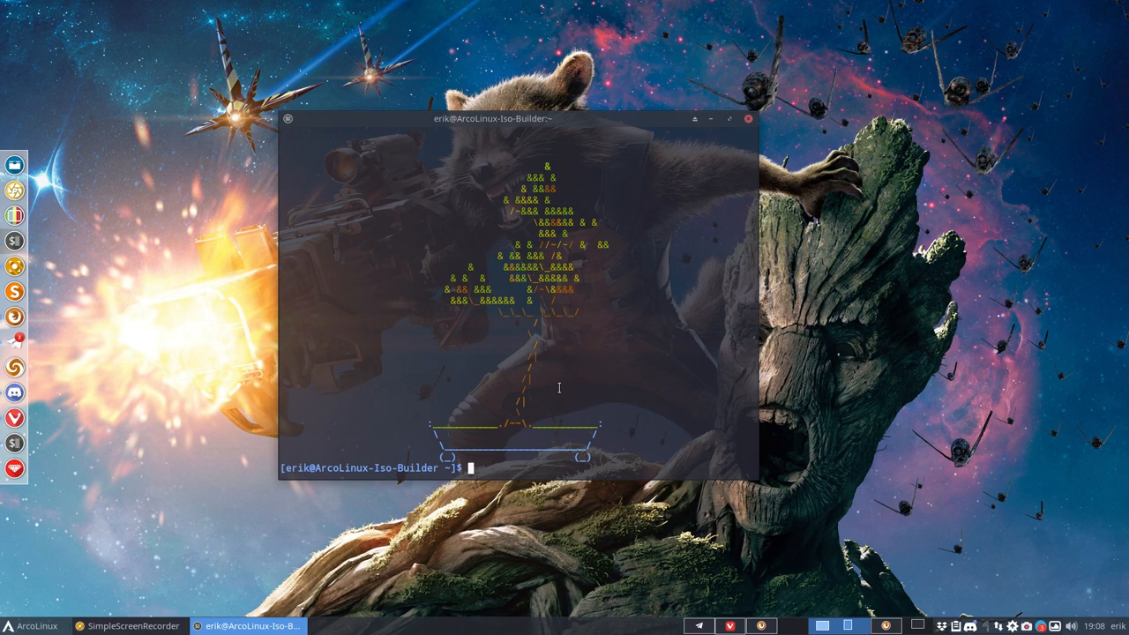
pyautogui.write('bonsai')
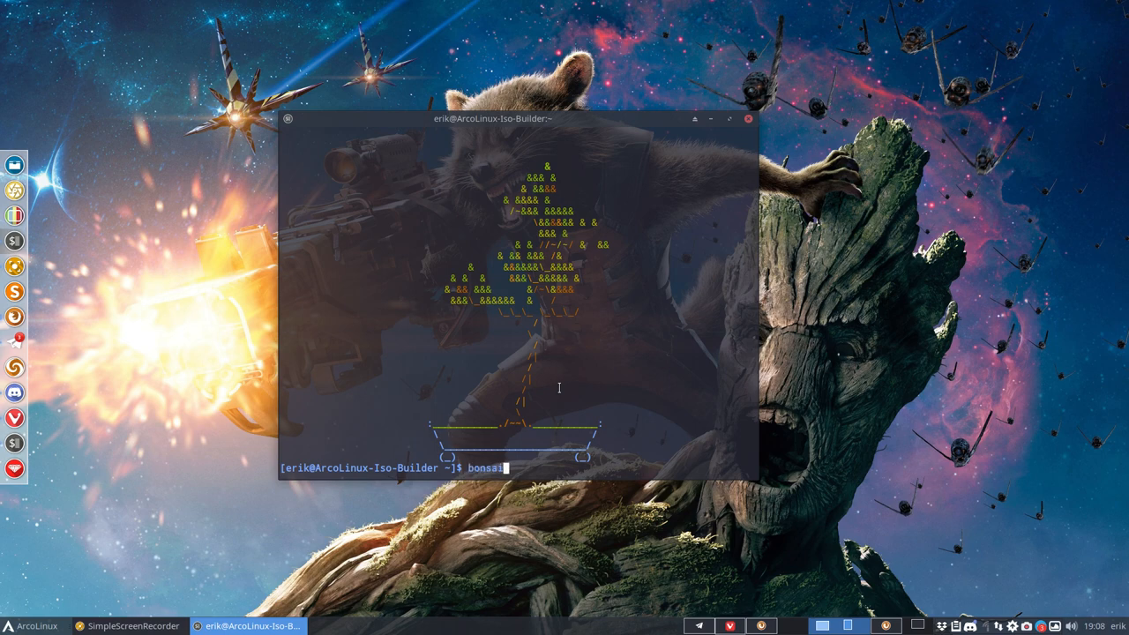
# - Complete the command as bonsai --help to list its usage and optional arguments
pyautogui.write('--help')
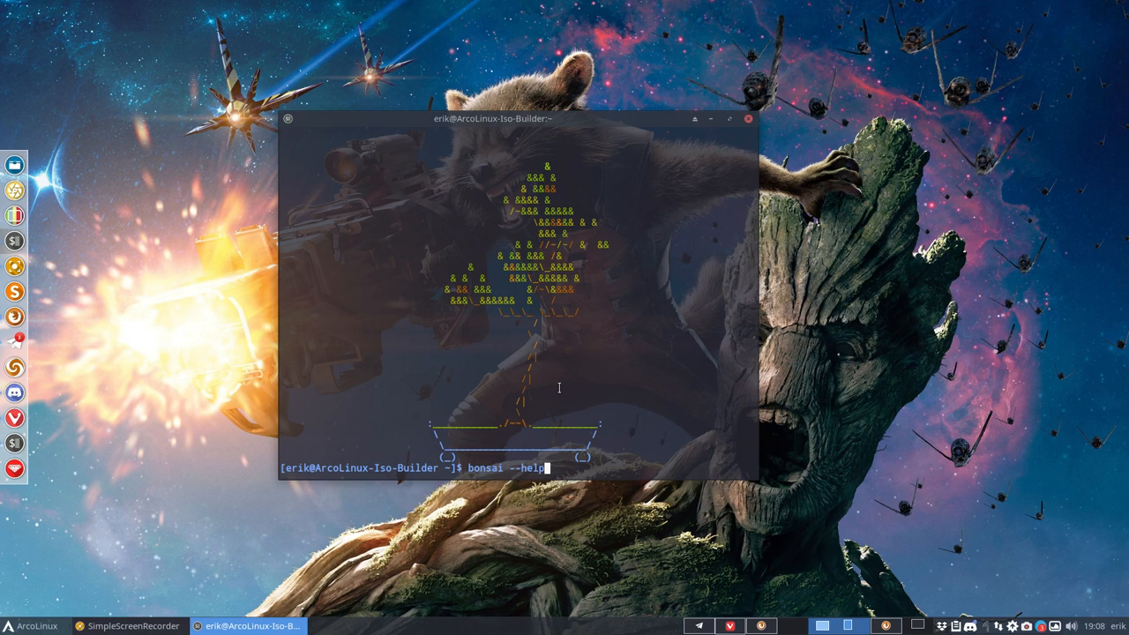
pyautogui.press('Return')
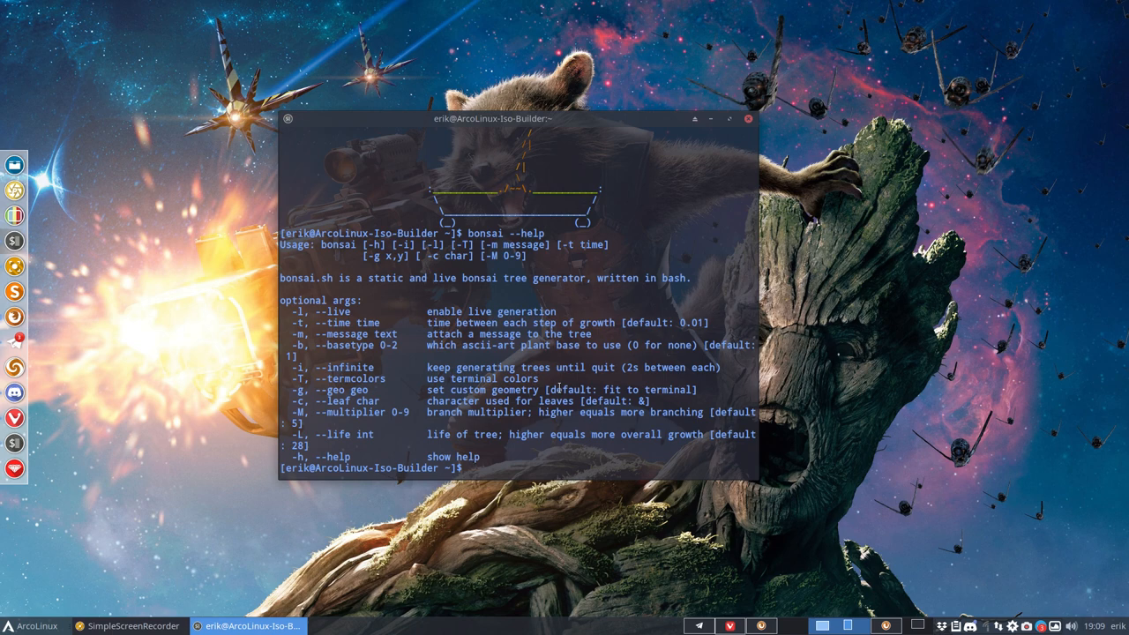
pyautogui.write('bonsai --')
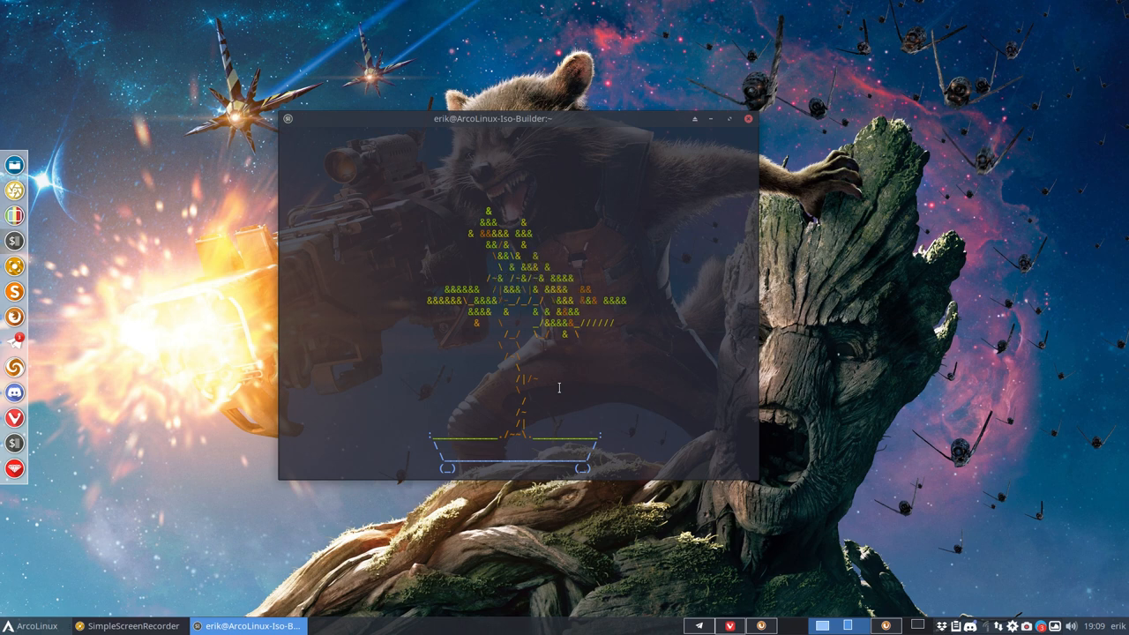
pyautogui.press('Return')
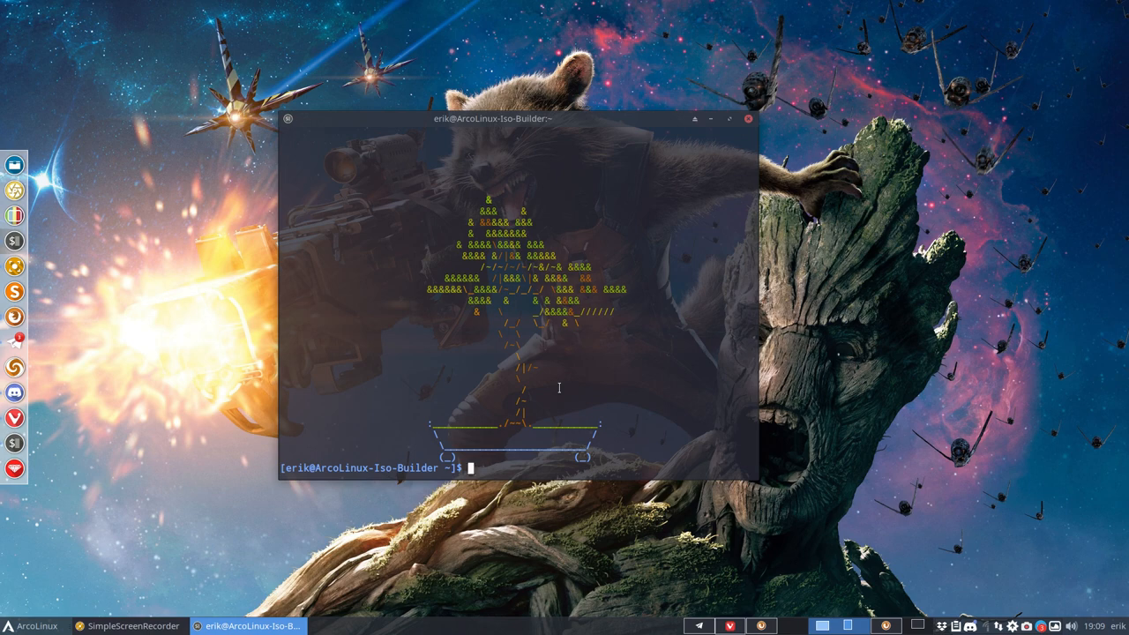
pyautogui.write('bonsai -l')
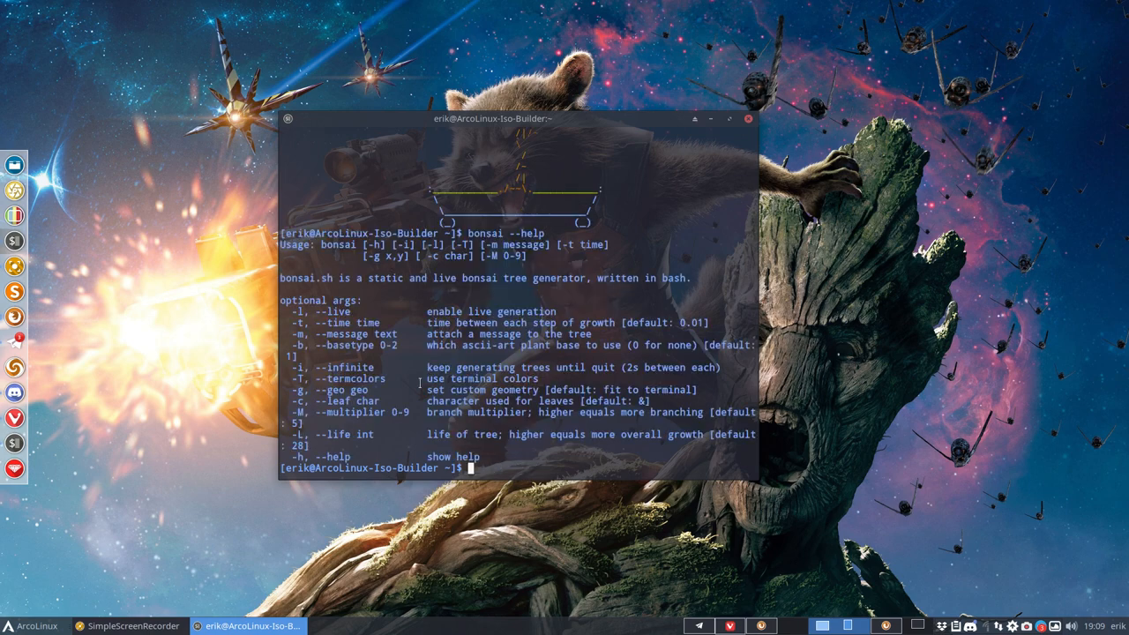
pyautogui.doubleClick(333, 368)
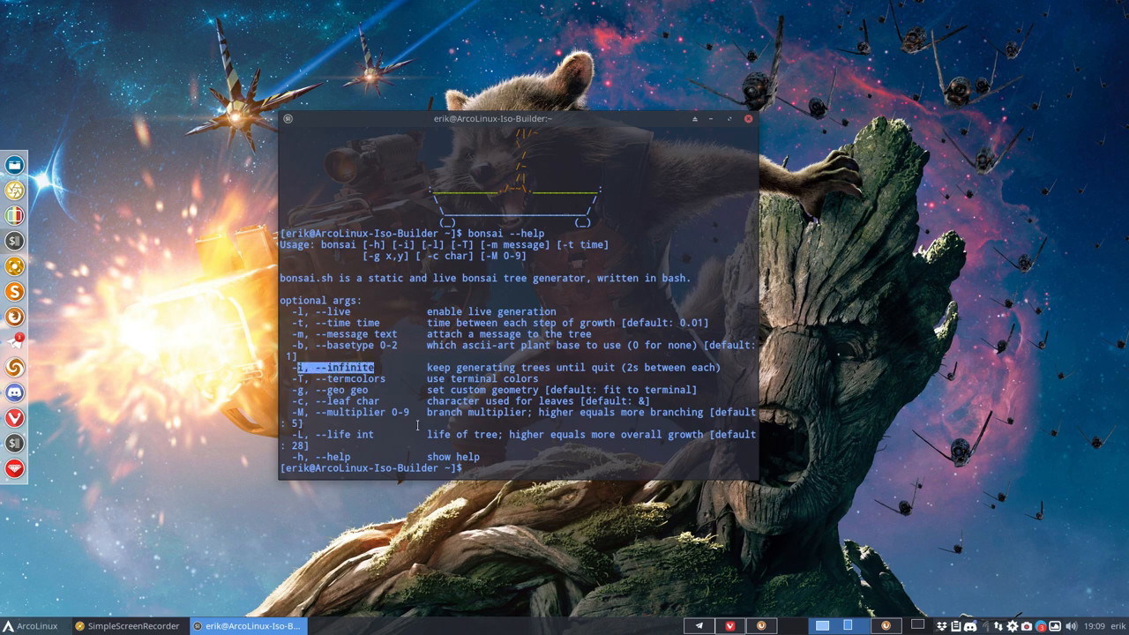
pyautogui.write('bonsai --help')
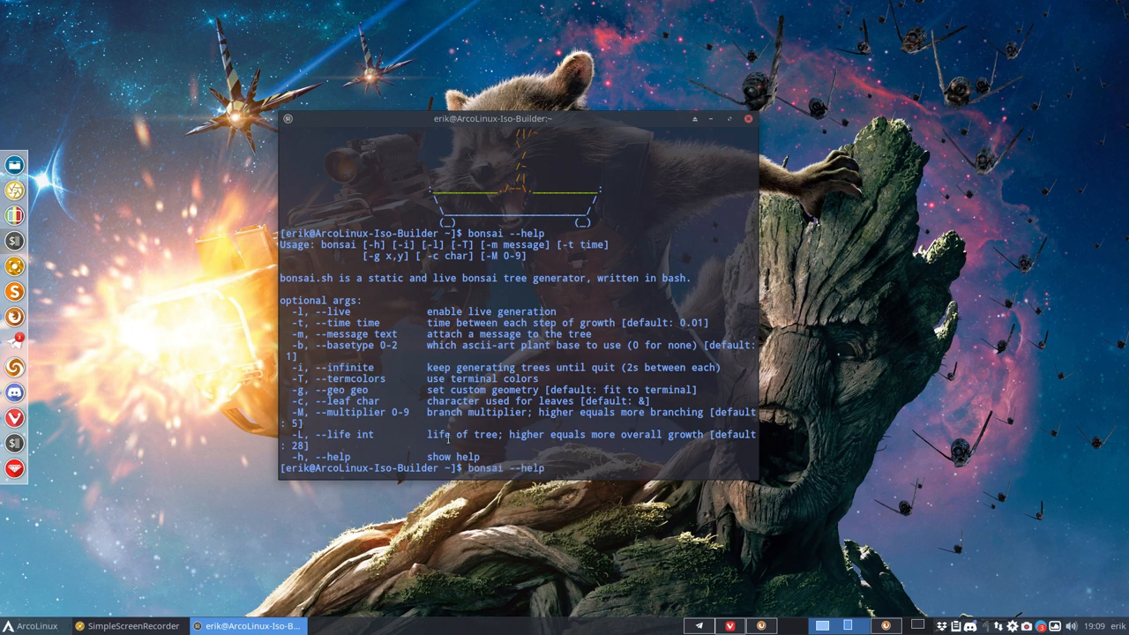
pyautogui.write('-li')
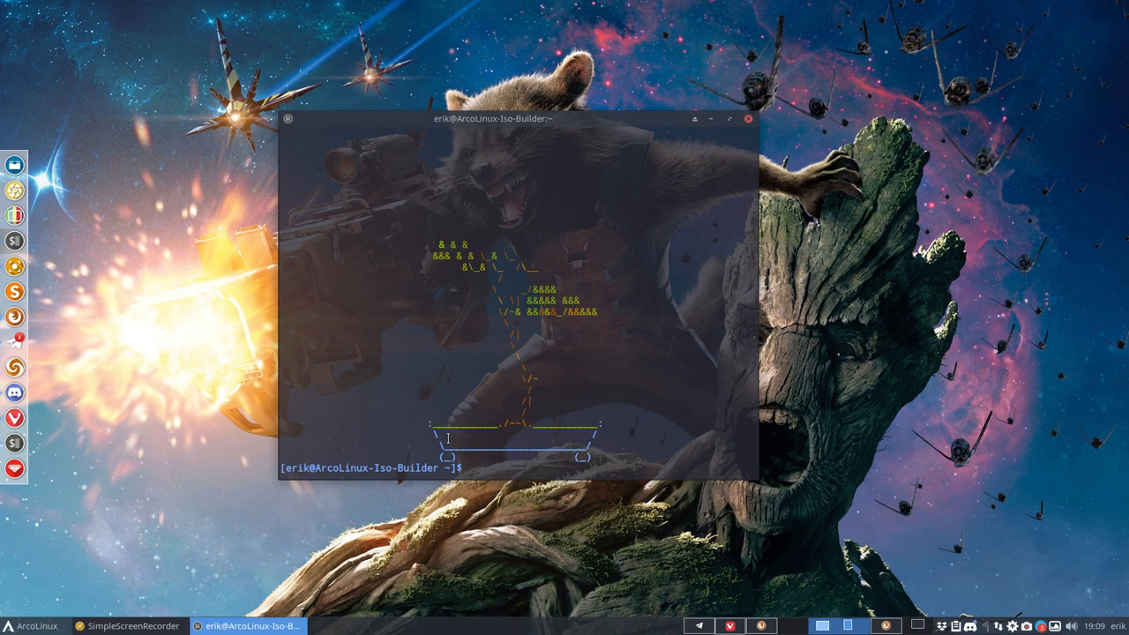
pyautogui.write('bonsai --help')
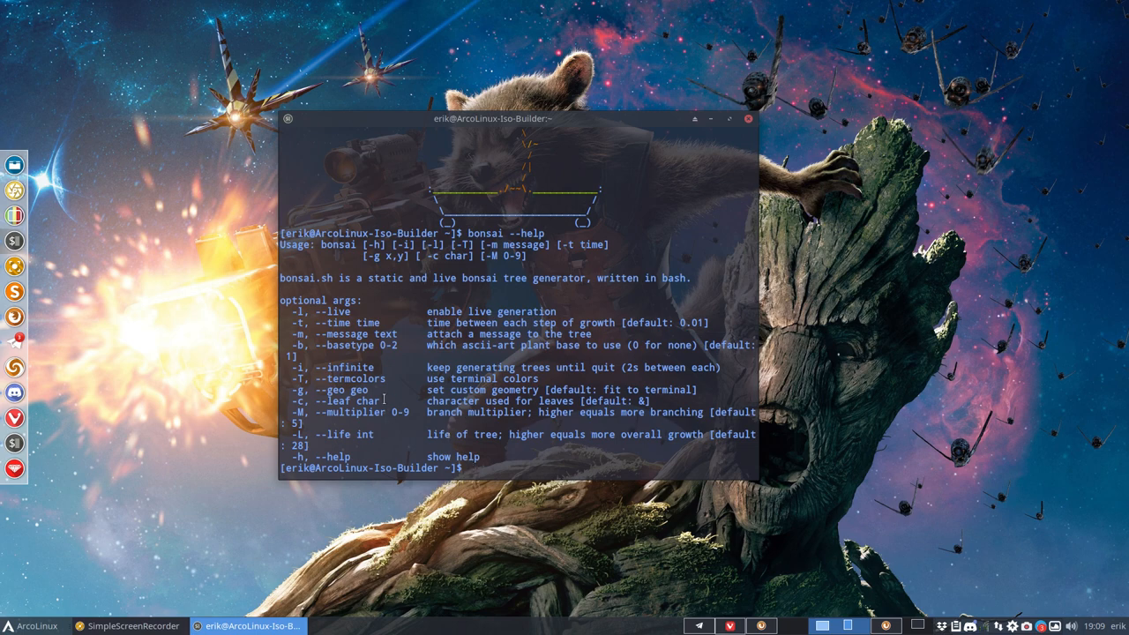
pyautogui.doubleClick(333, 378)
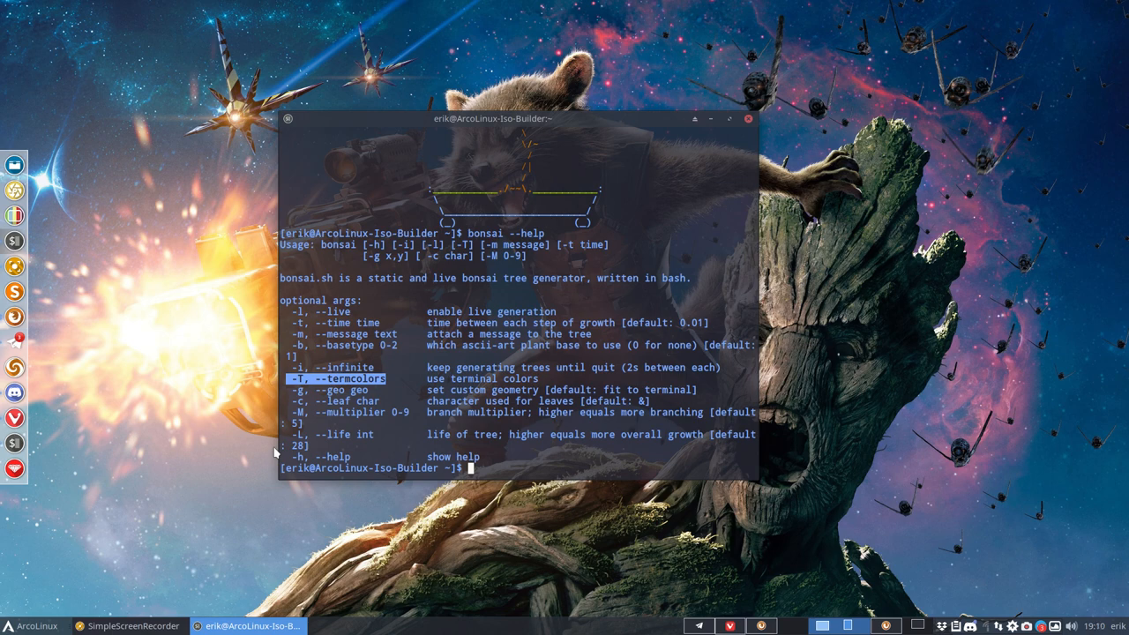
pyautogui.moveTo(275, 452)
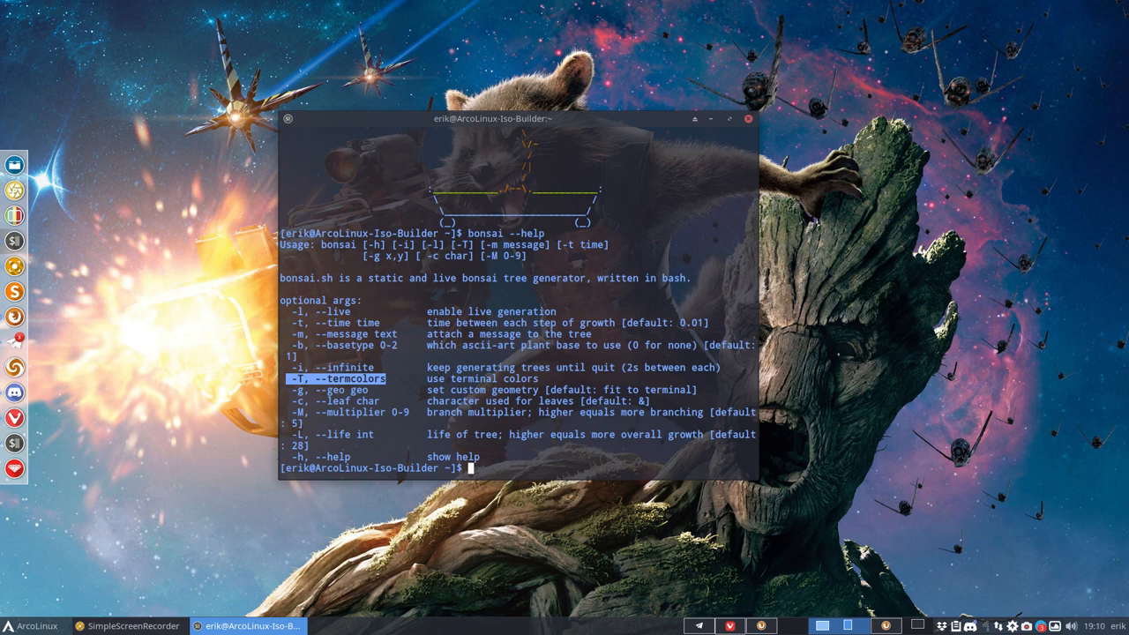